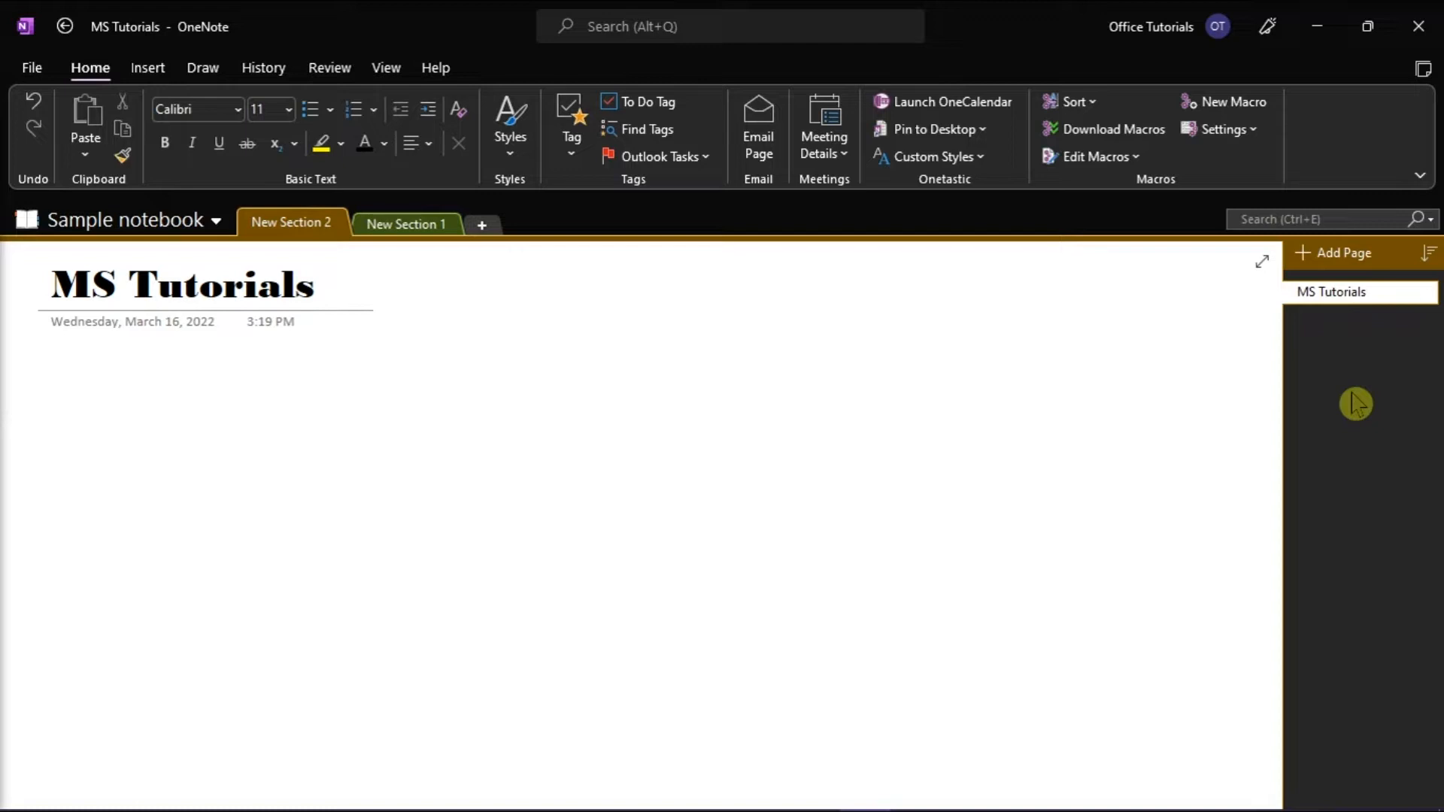
Save the timesheet workbook to Documents under the new name 'SAMPLE TIMESHEET'
{"action": "left_click", "coordinate": [685, 423]}
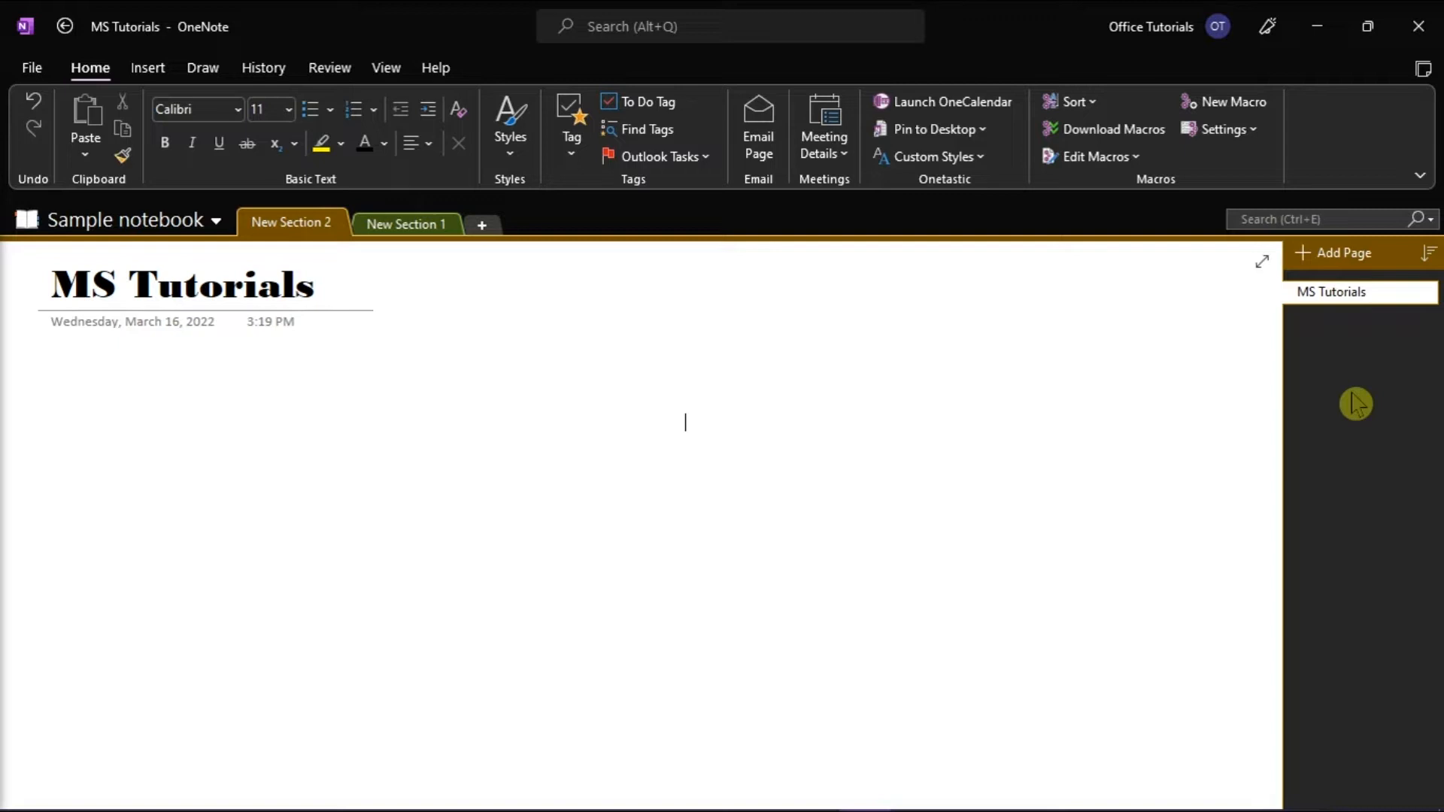
{"action": "mouse_move", "coordinate": [1372, 403]}
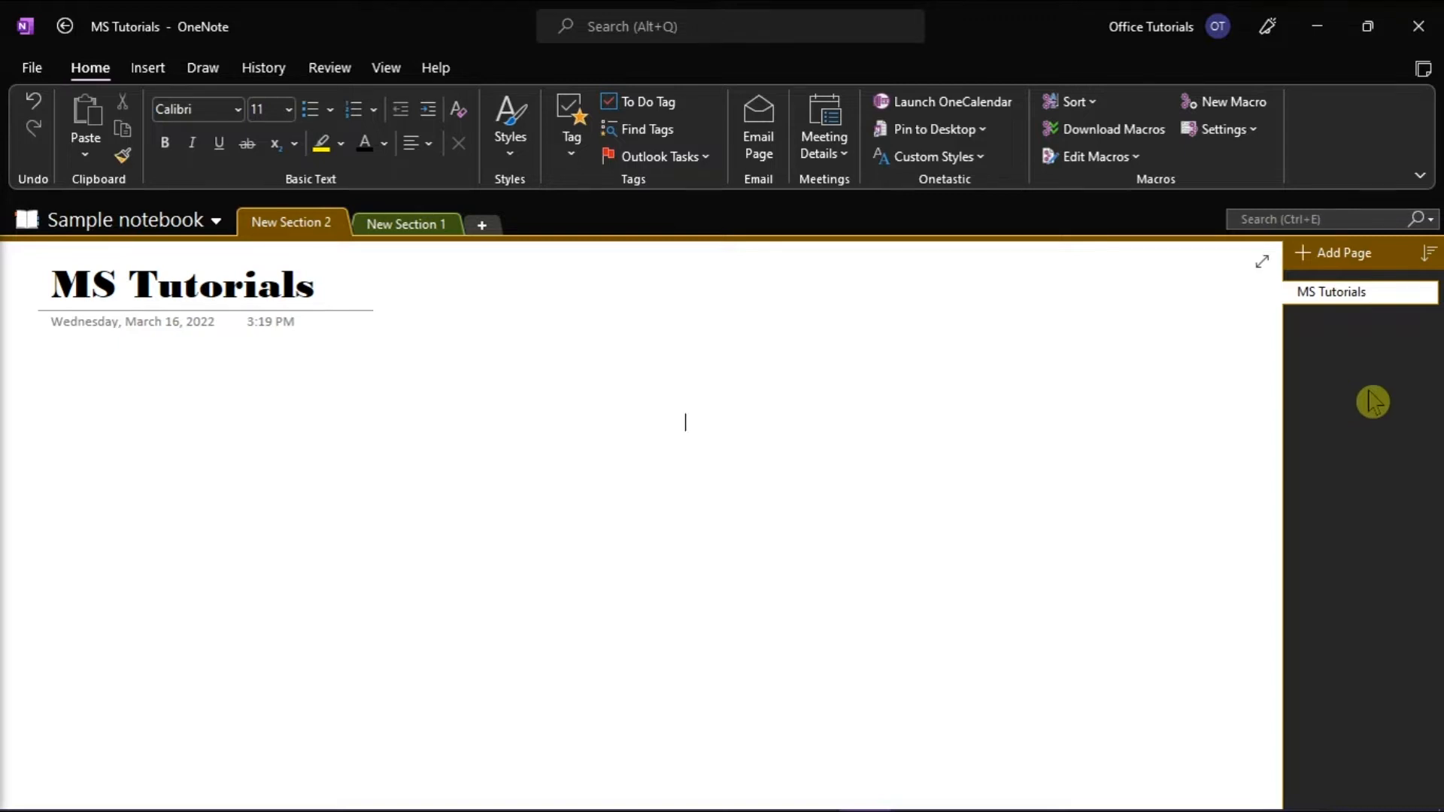
{"action": "left_click", "coordinate": [966, 790]}
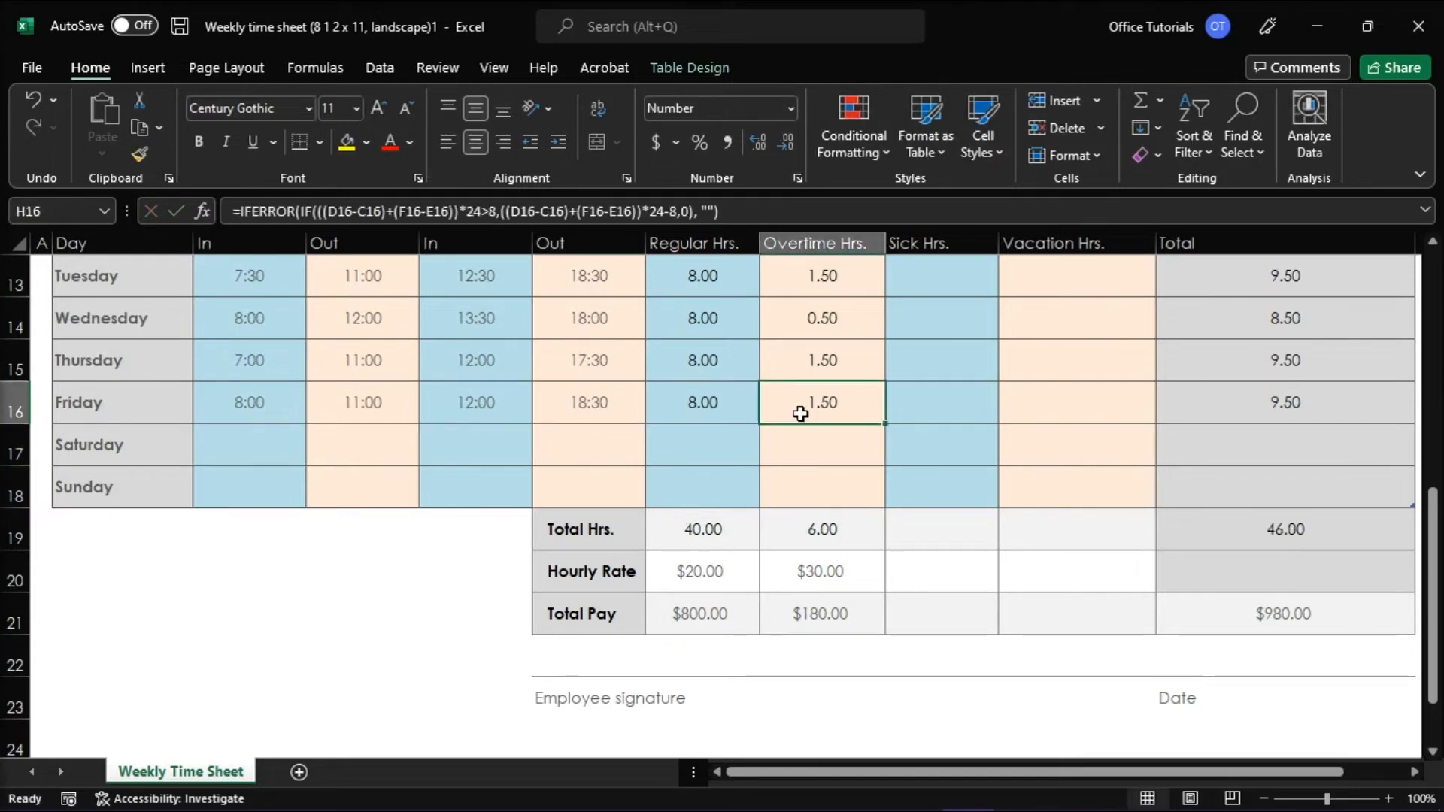
{"action": "mouse_move", "coordinate": [917, 587]}
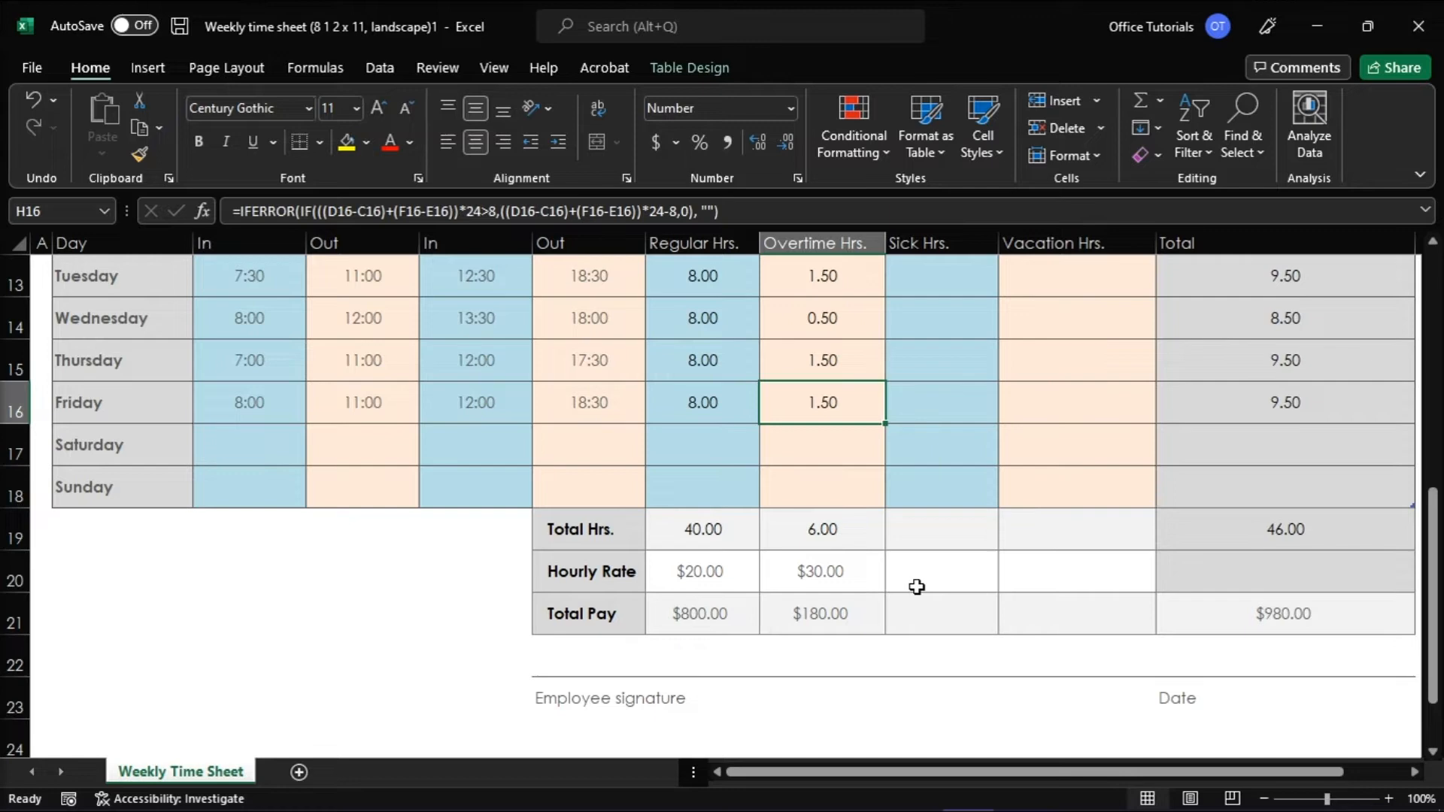
{"action": "mouse_move", "coordinate": [925, 542]}
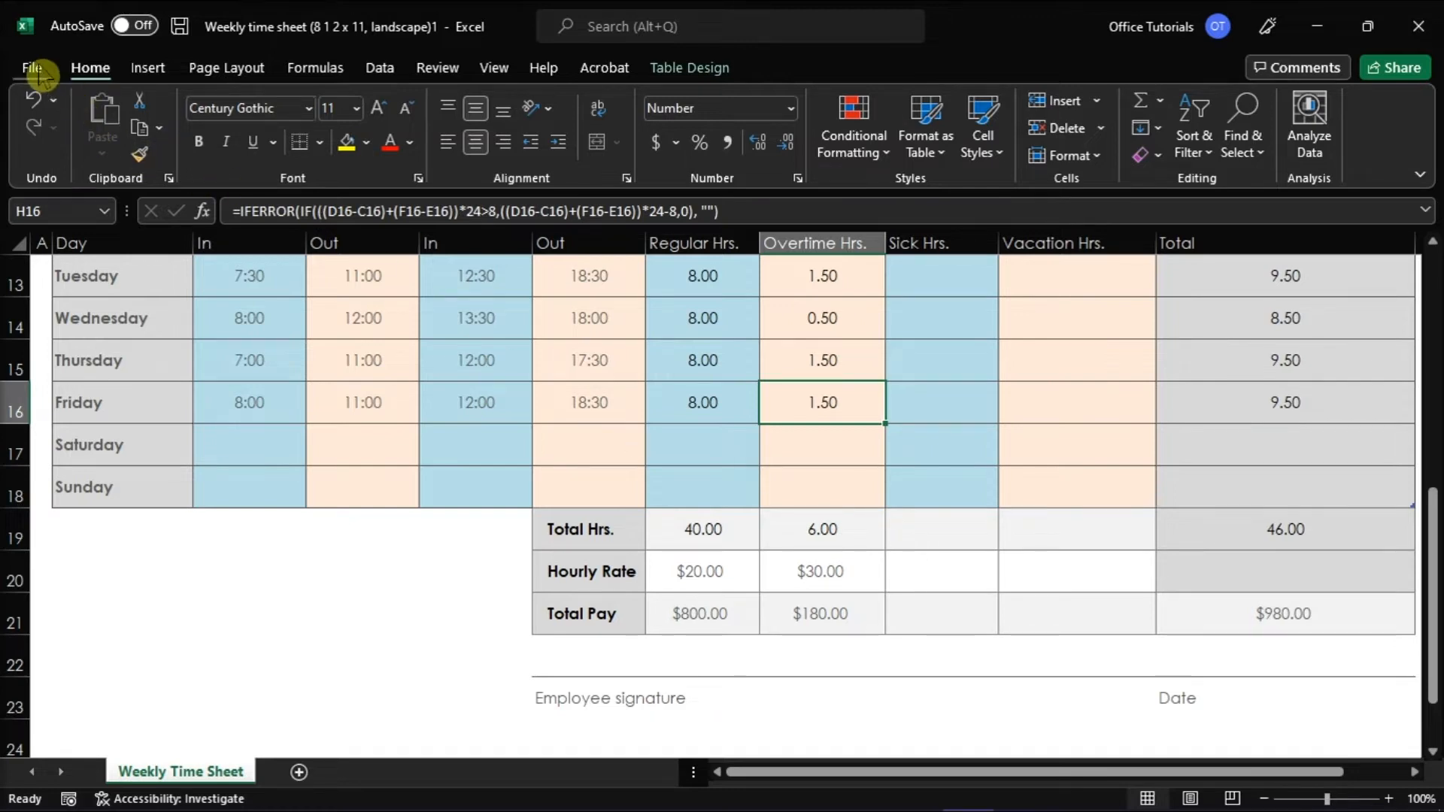
{"action": "left_click", "coordinate": [33, 67]}
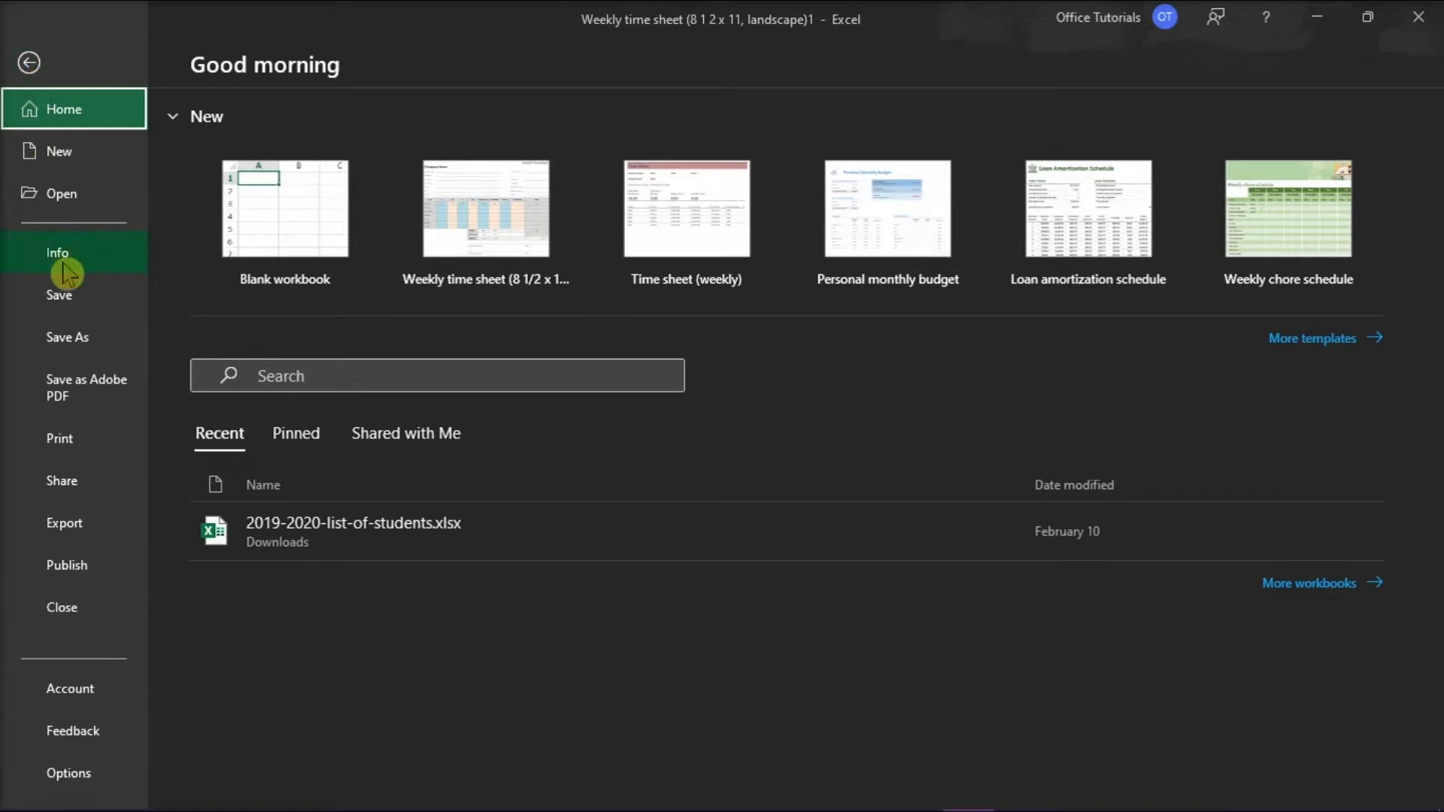
{"action": "left_click", "coordinate": [68, 337]}
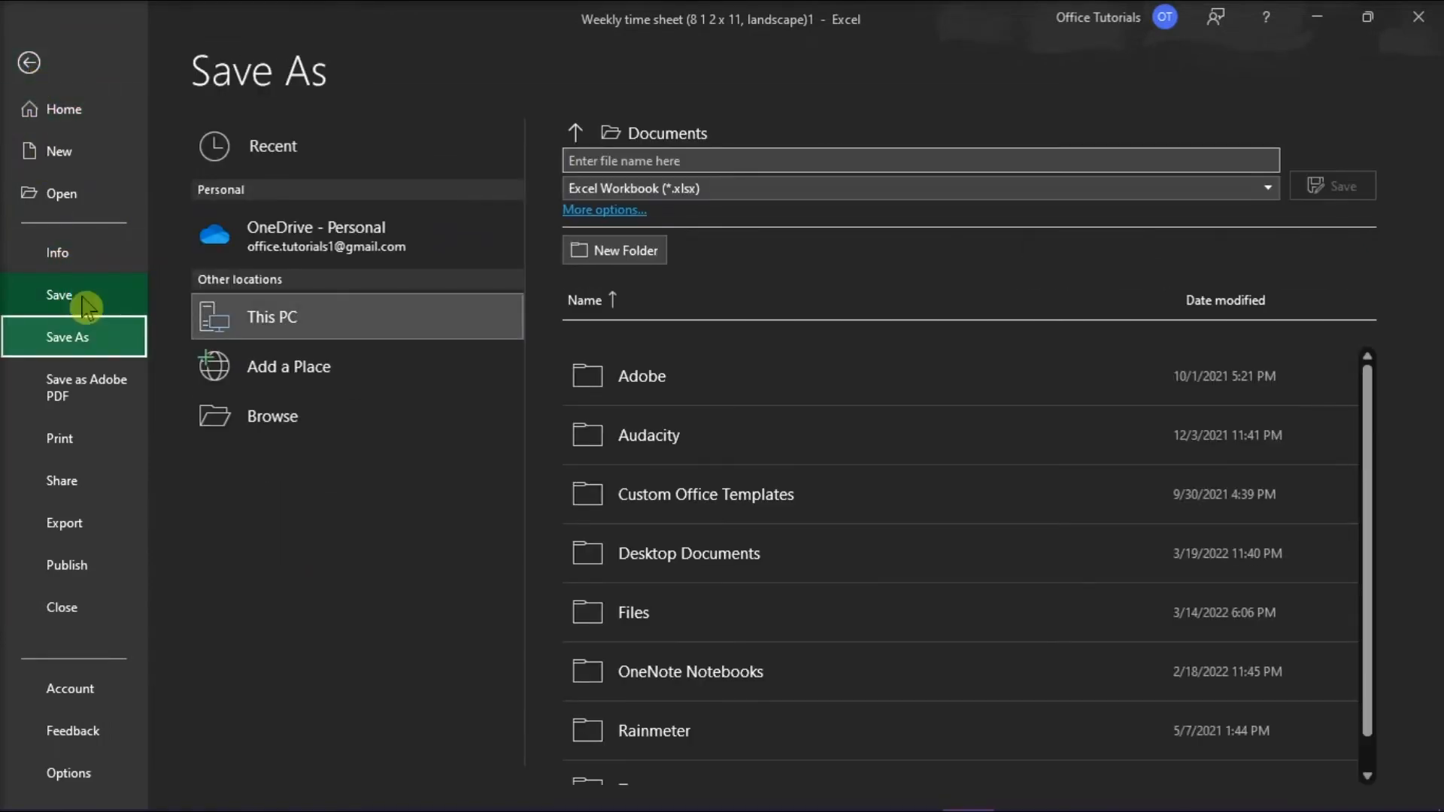
{"action": "type", "text": "SAMPLE T"}
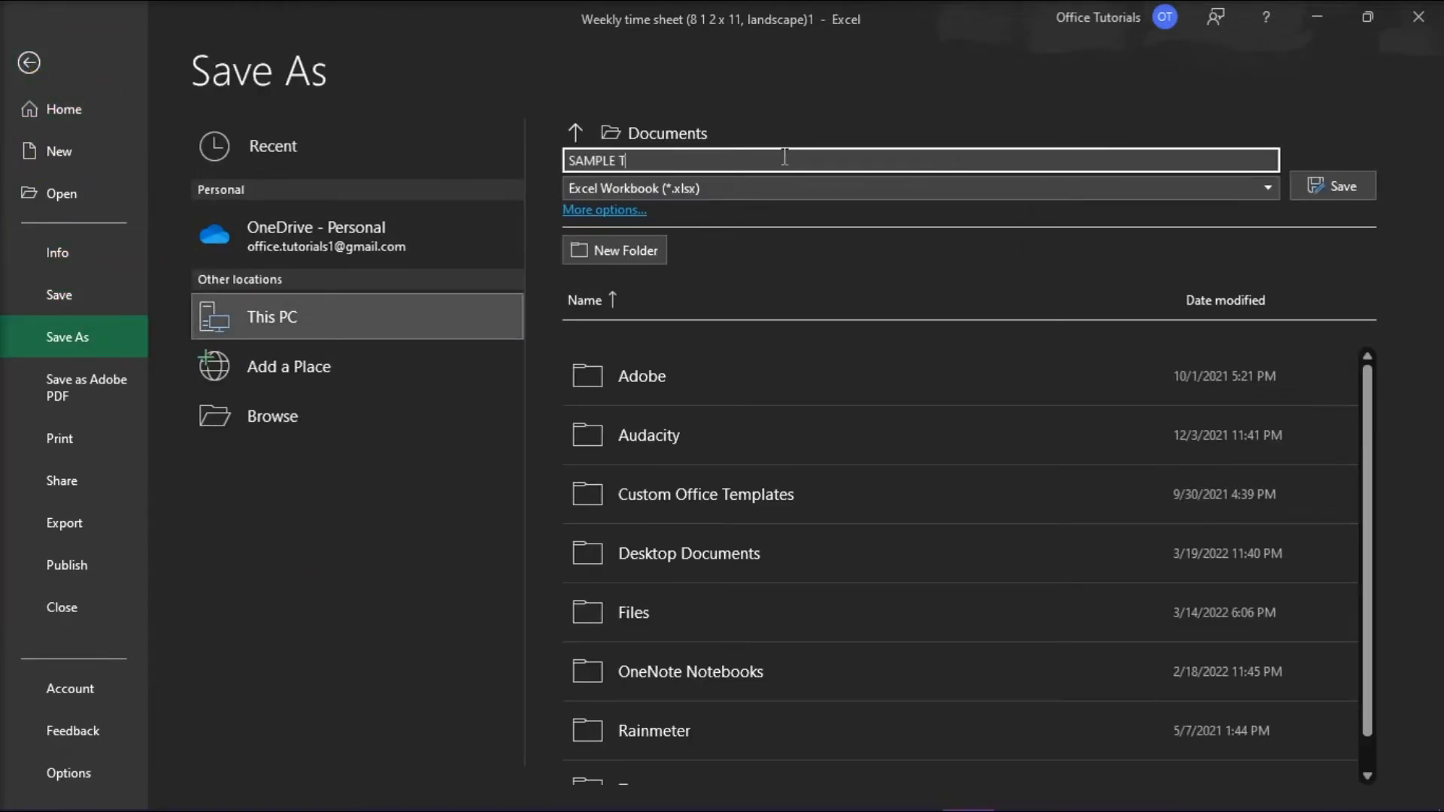
{"action": "left_click", "coordinate": [1331, 185]}
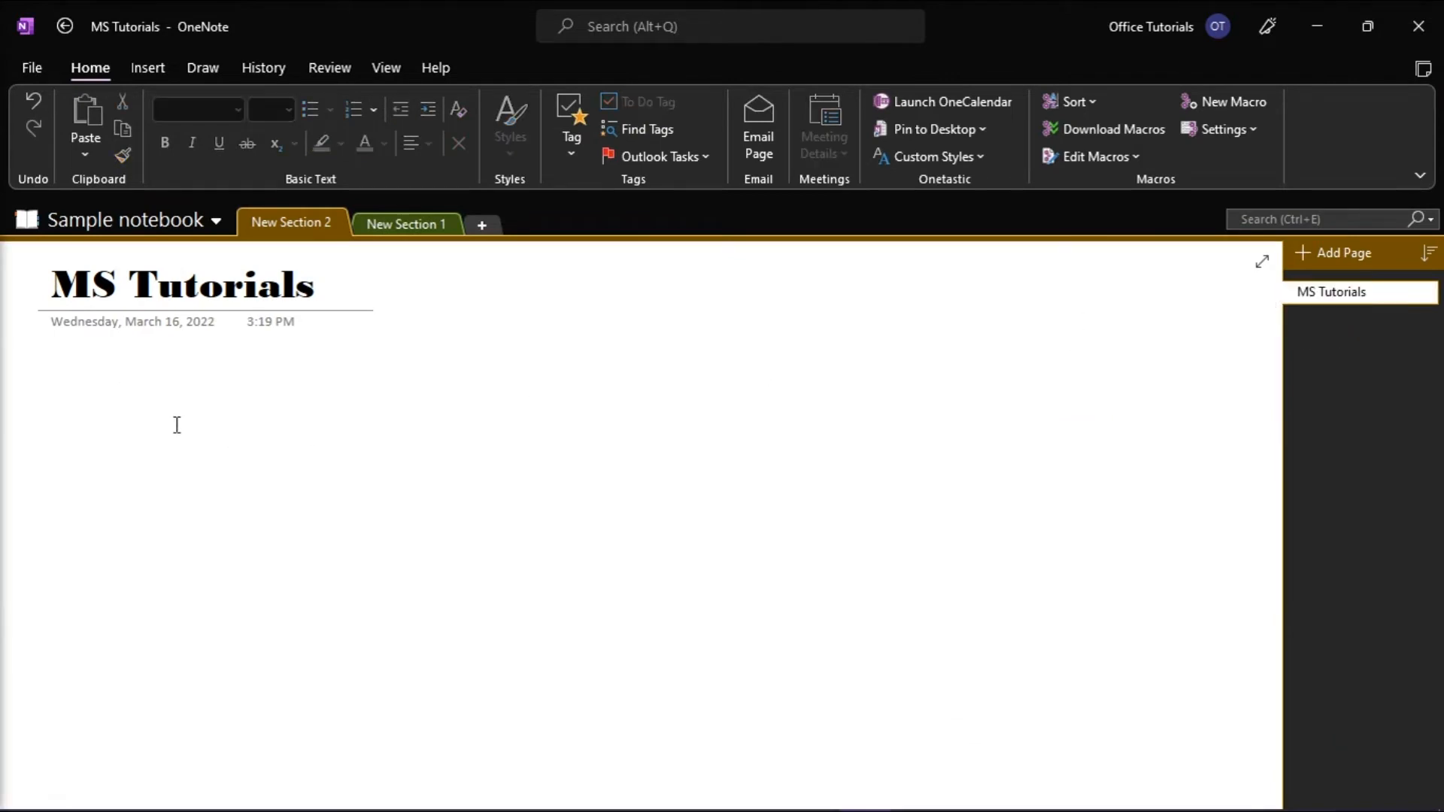
Choose Existing Excel Spreadsheet from Insert > Spreadsheet to reach the workbook picker
{"action": "left_click", "coordinate": [127, 394]}
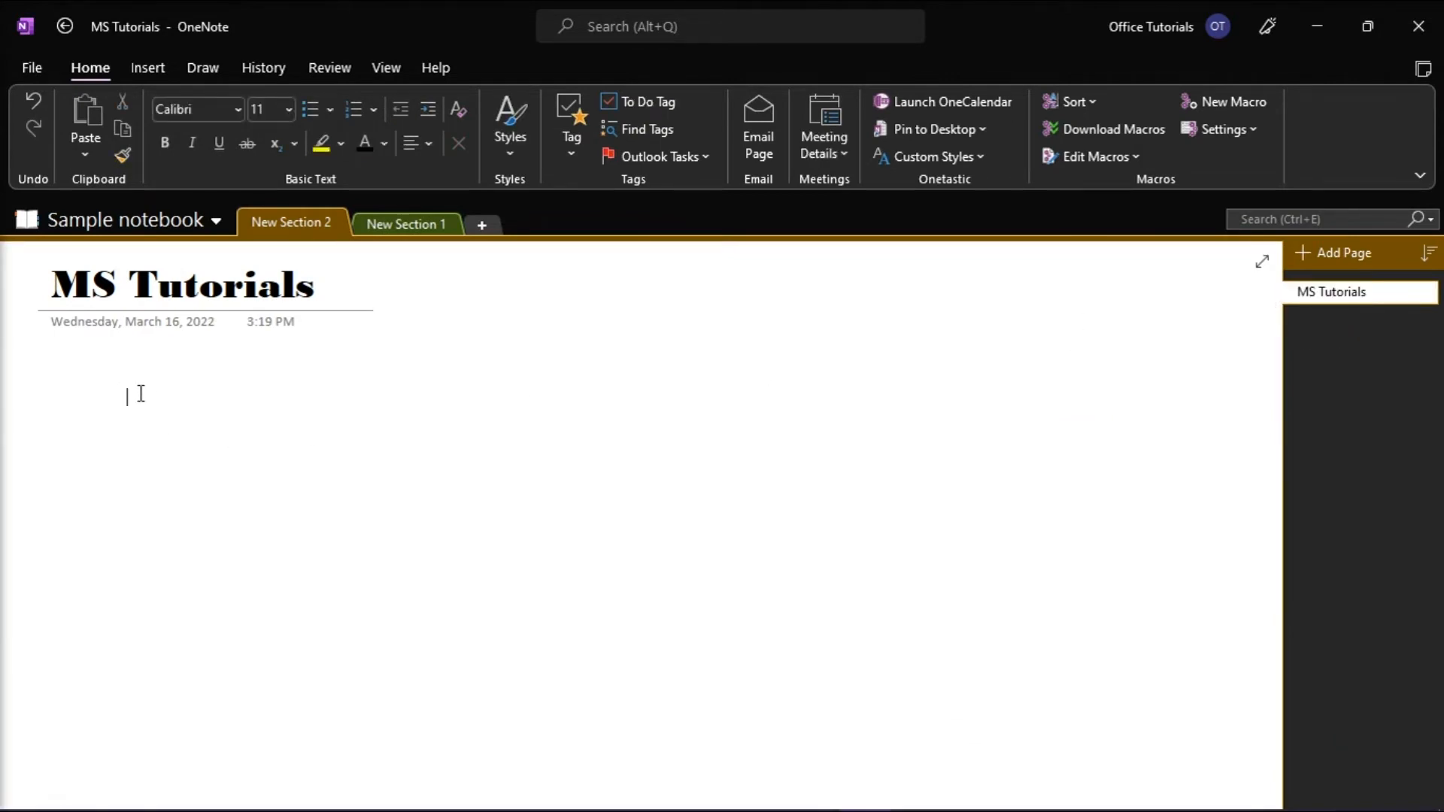
{"action": "left_click", "coordinate": [147, 68]}
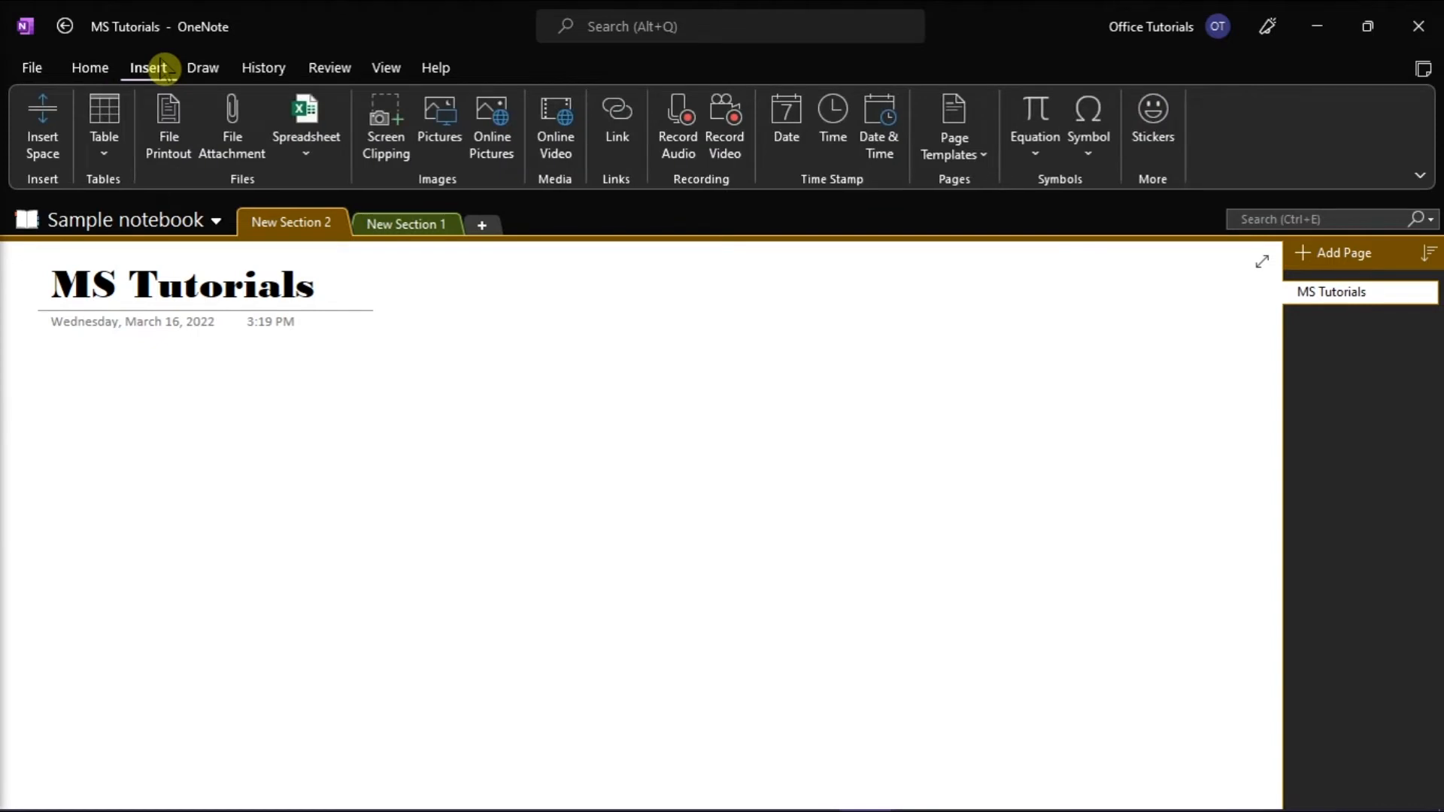
{"action": "left_click", "coordinate": [305, 129]}
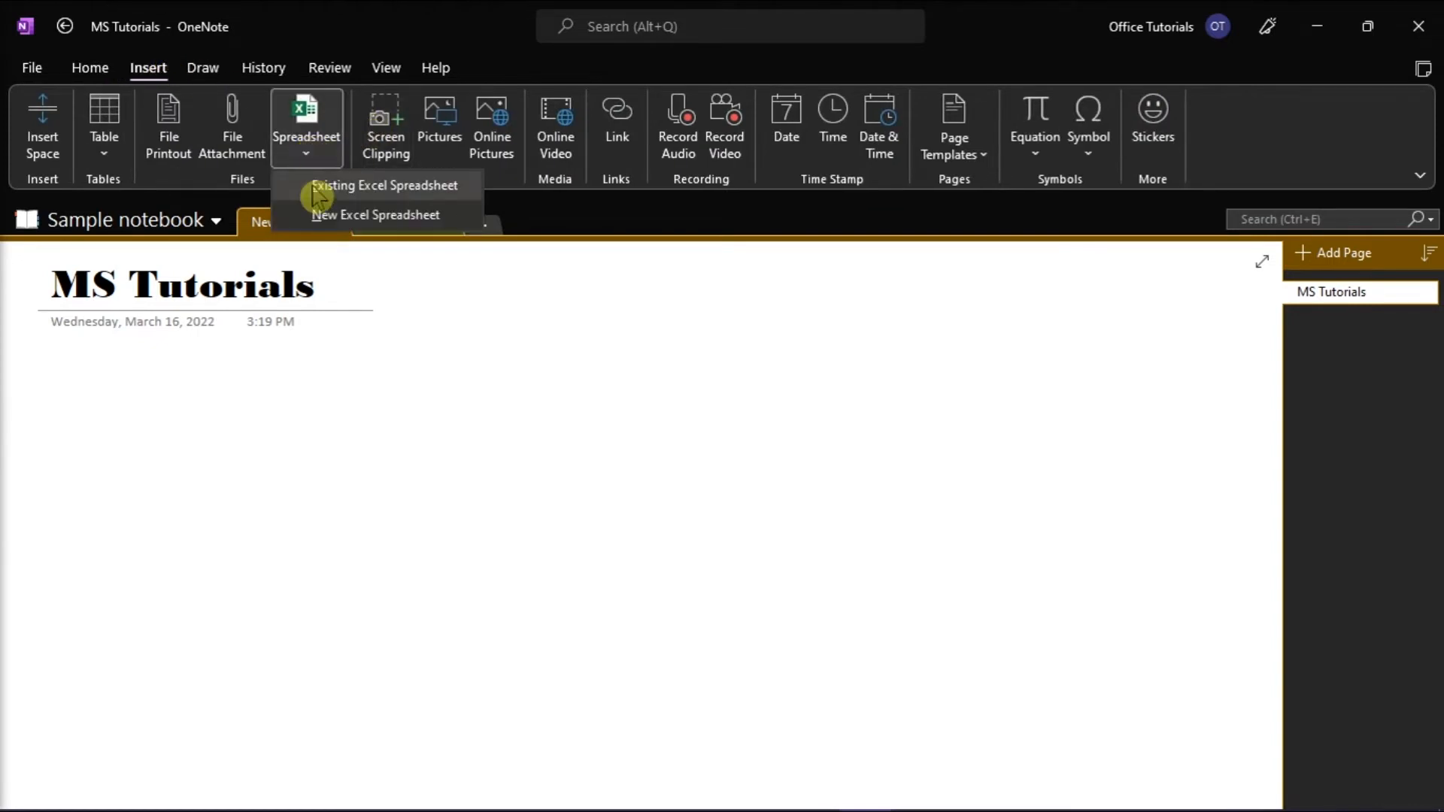
{"action": "left_click", "coordinate": [383, 185]}
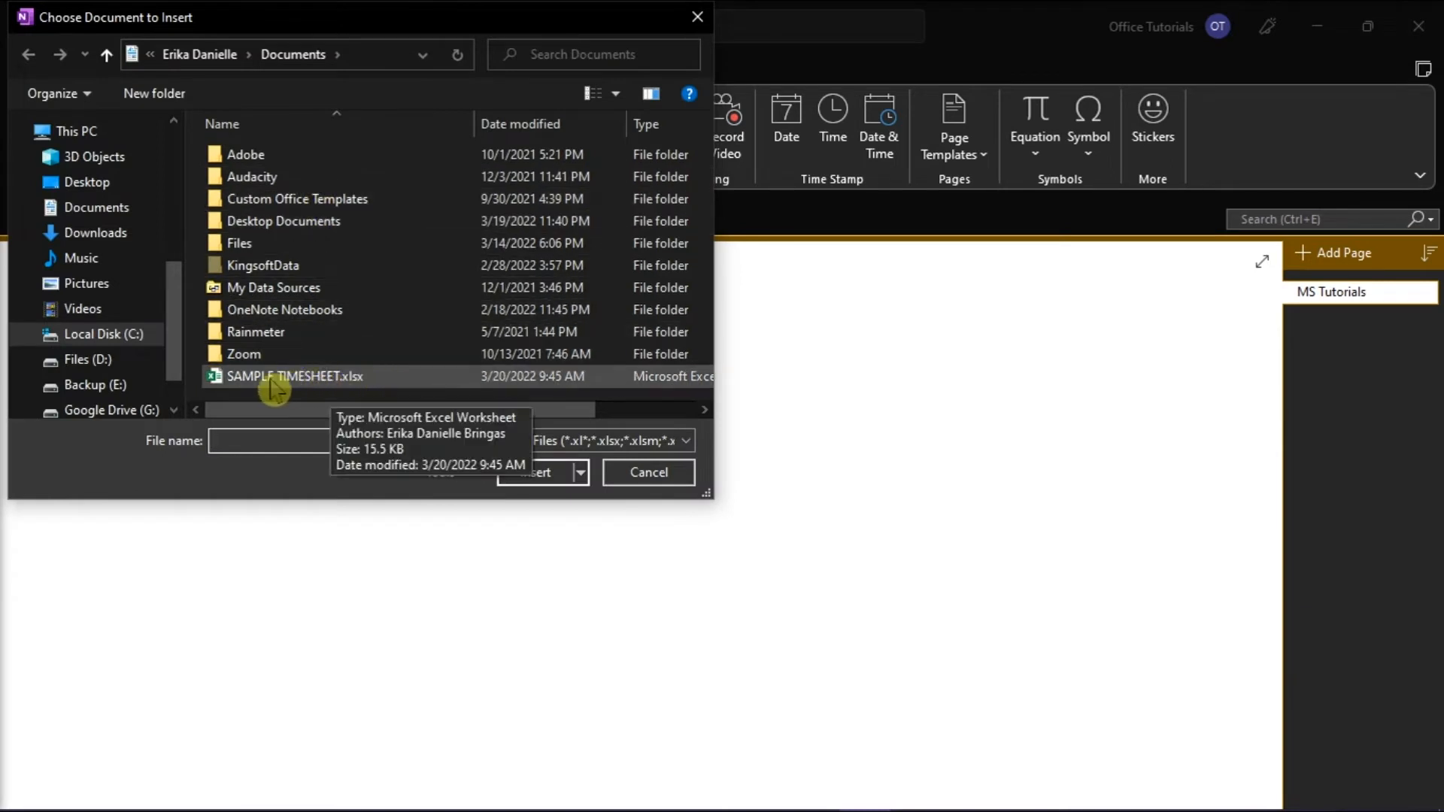
Insert SAMPLE TIMESHEET.xlsx as an embedded spreadsheet and send it to Excel for editing
{"action": "left_click", "coordinate": [295, 376]}
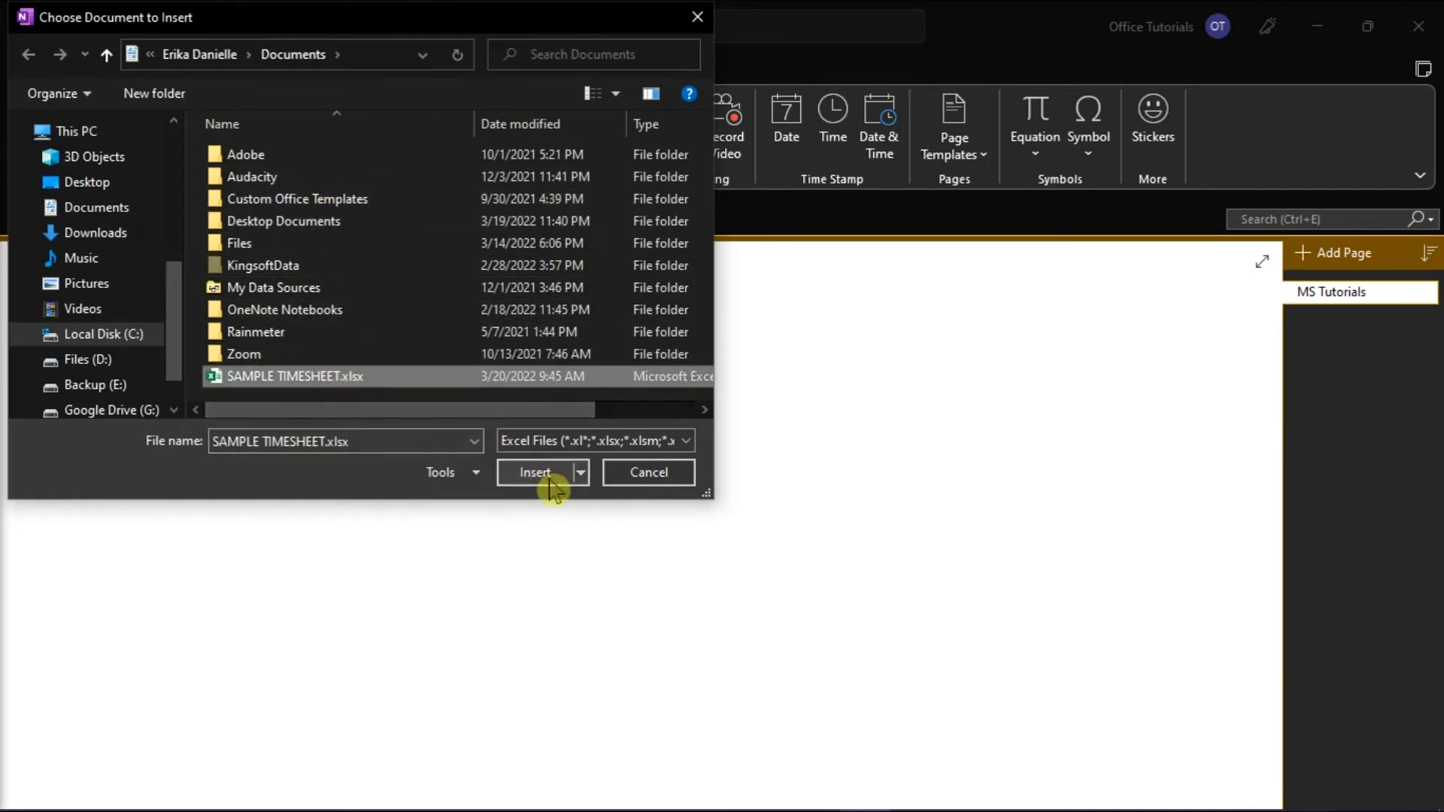
{"action": "left_click", "coordinate": [535, 472]}
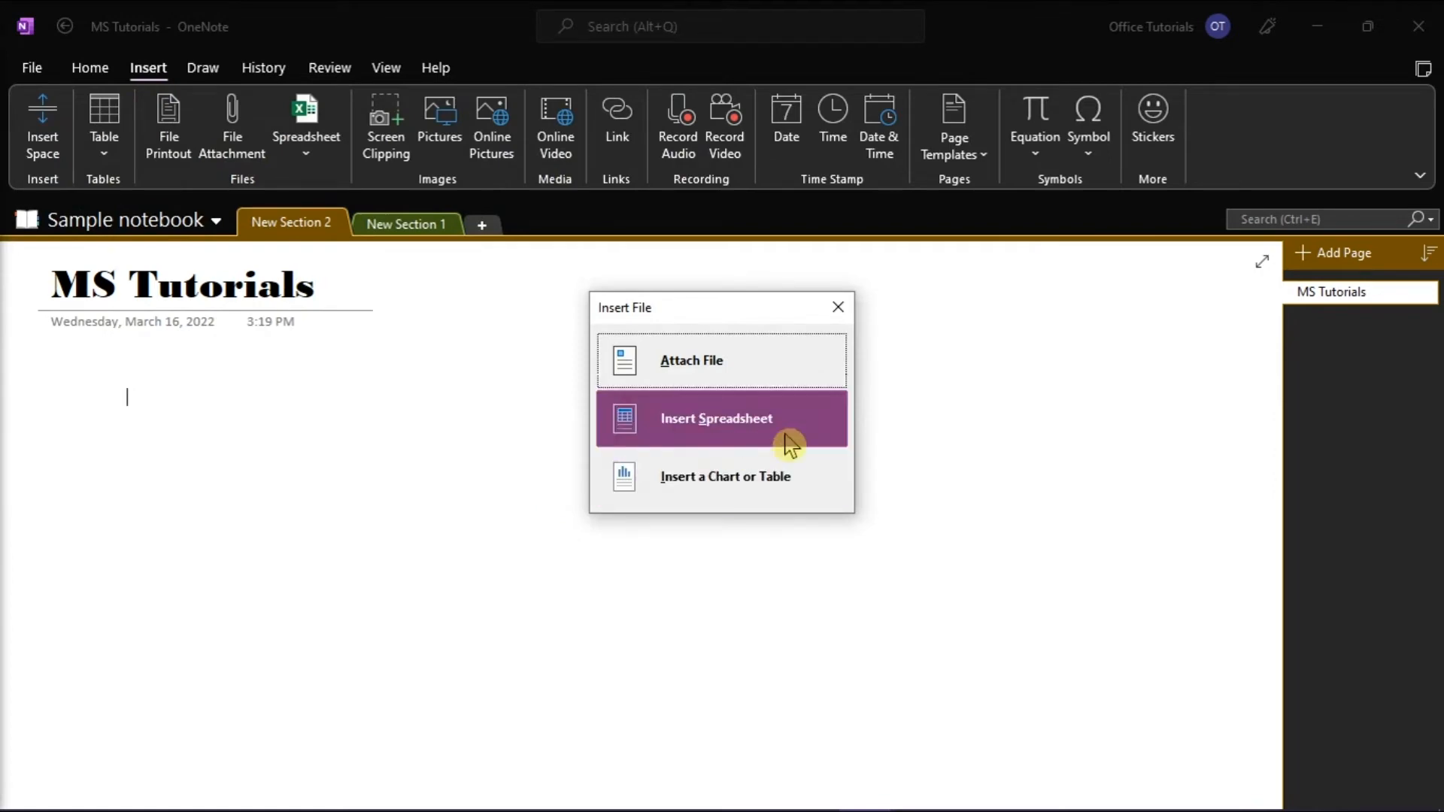
{"action": "left_click", "coordinate": [716, 419]}
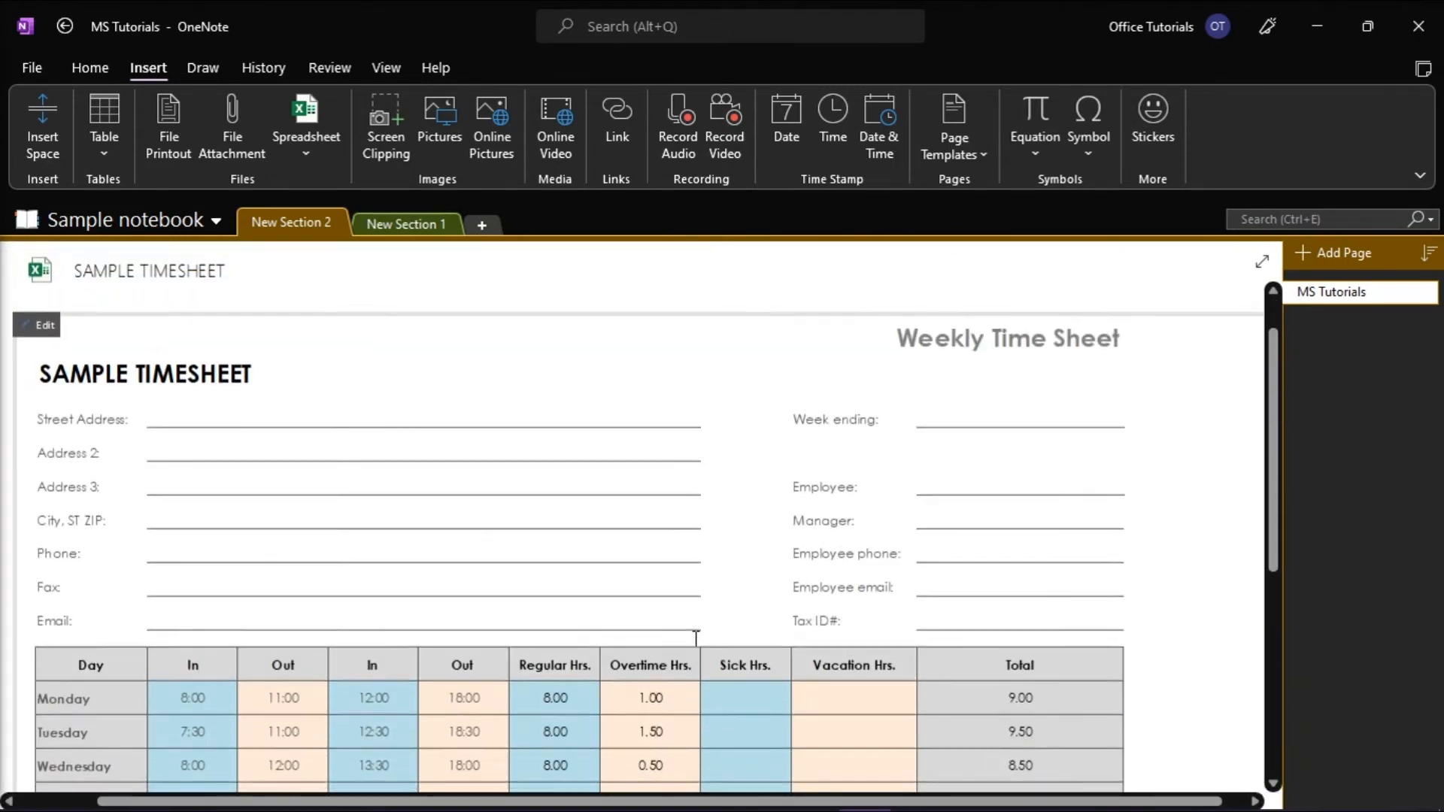
{"action": "scroll", "scroll_direction": "up", "scroll_amount": 3}
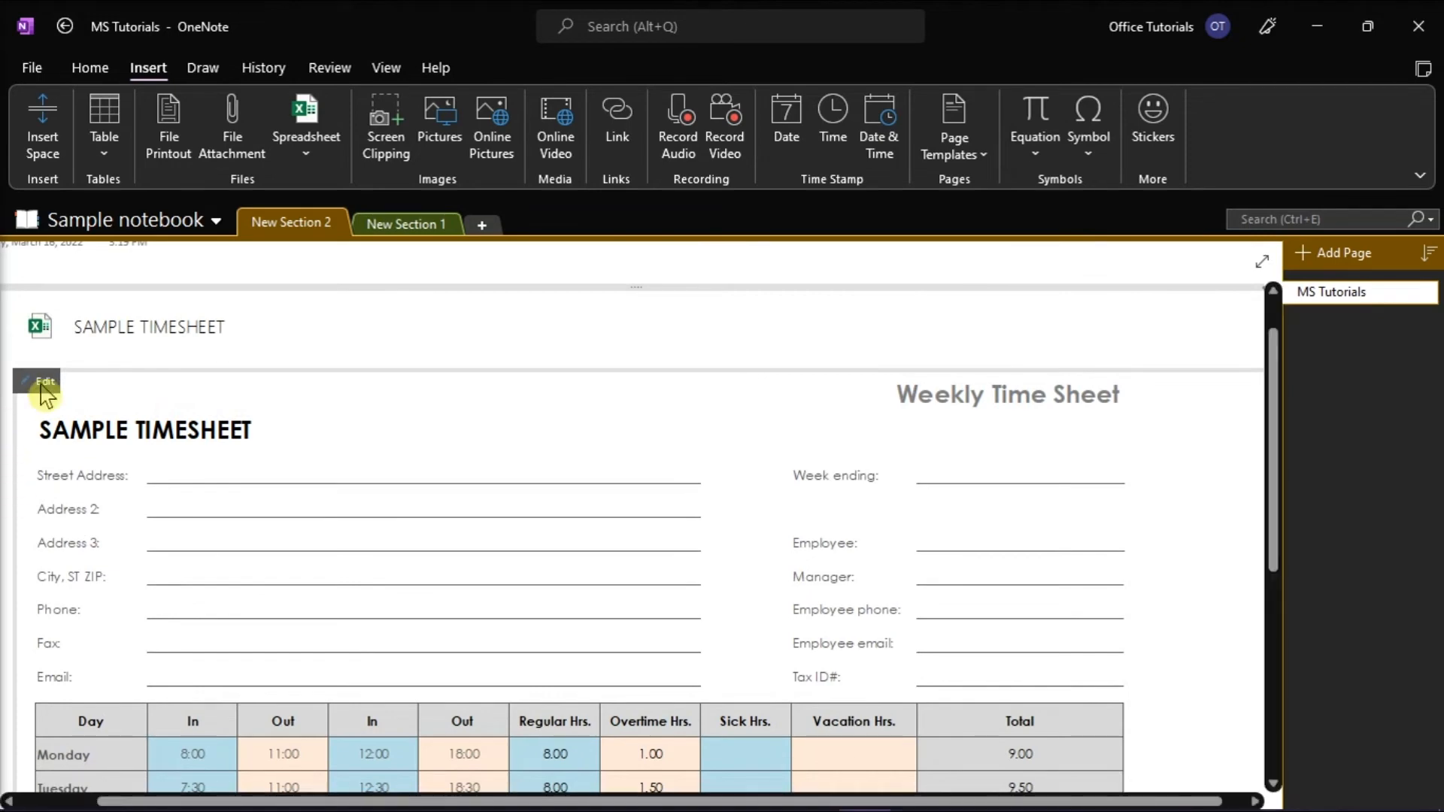
{"action": "left_click", "coordinate": [43, 382]}
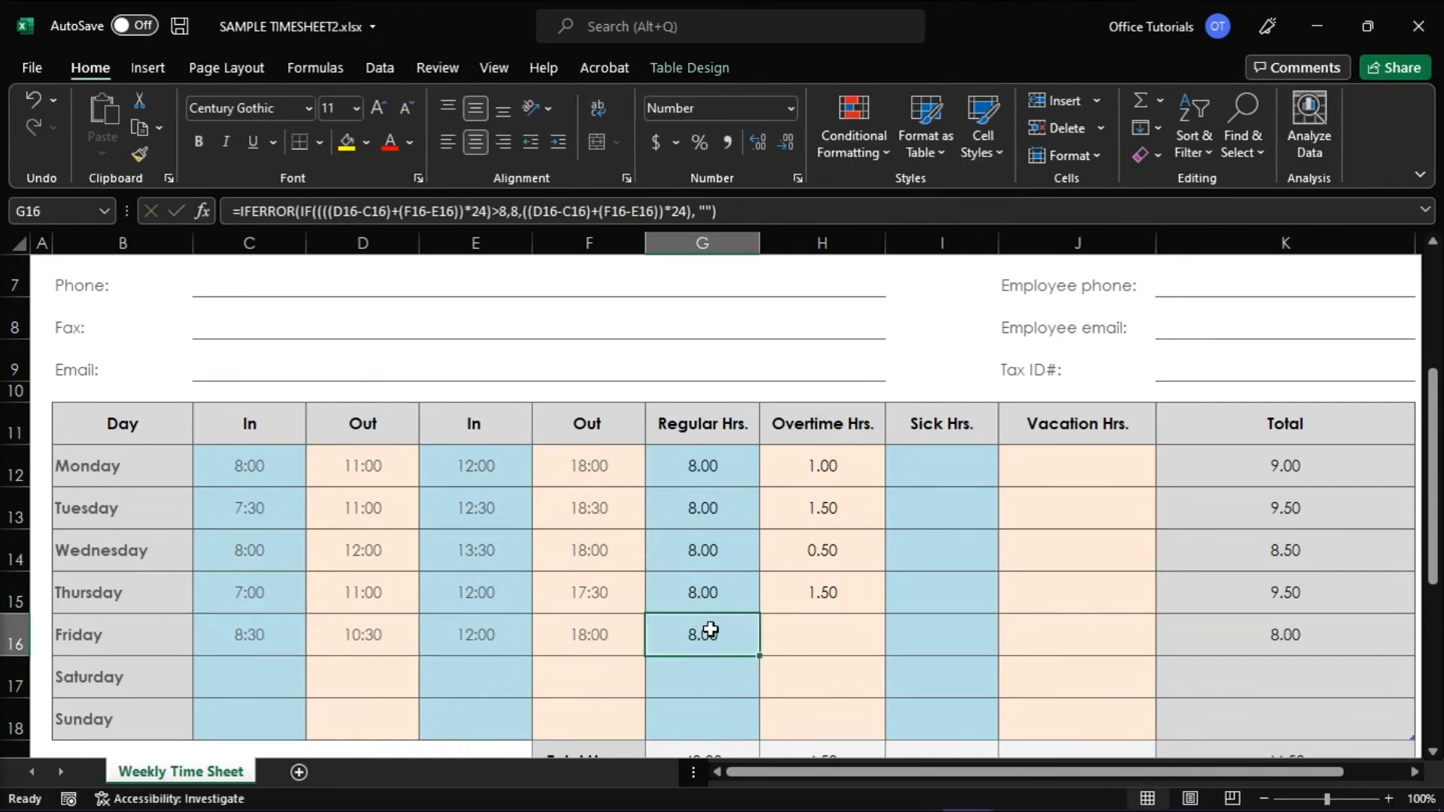
{"action": "mouse_move", "coordinate": [512, 647]}
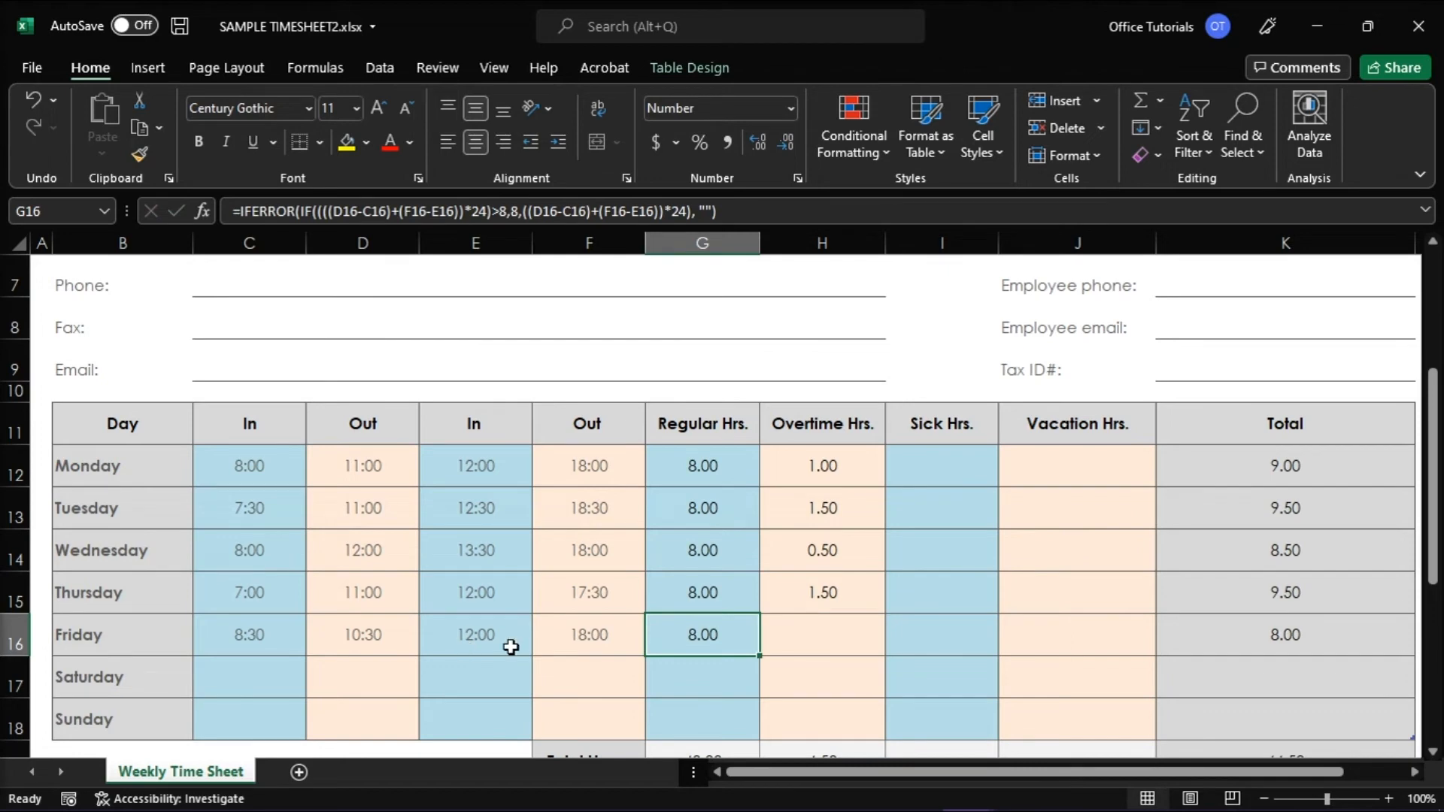
{"action": "mouse_move", "coordinate": [538, 645]}
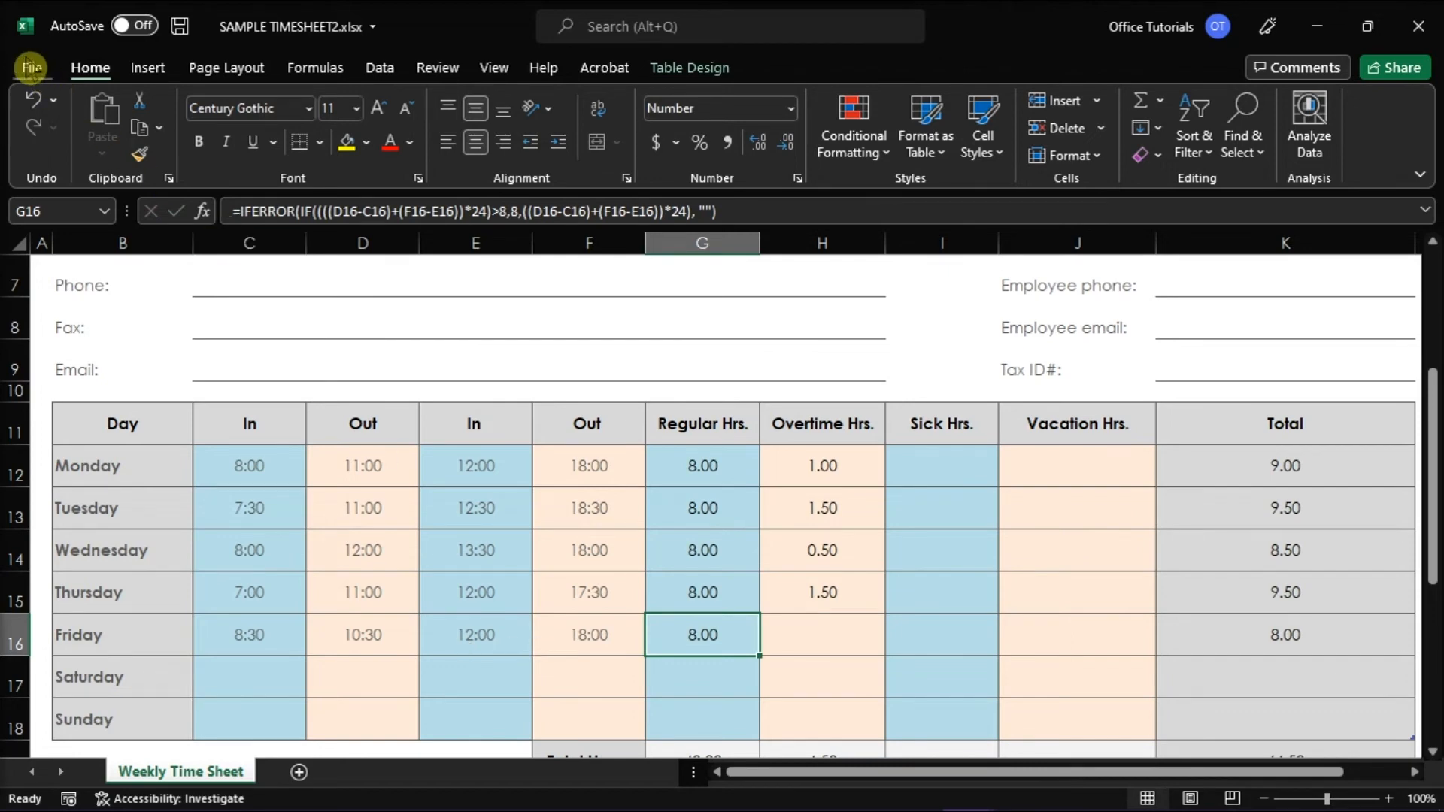
Save Friday's revised hours with Ctrl+S so the embedded OneNote sheet shows 44.50 hours, $935.00
{"action": "key", "text": "ctrl+s"}
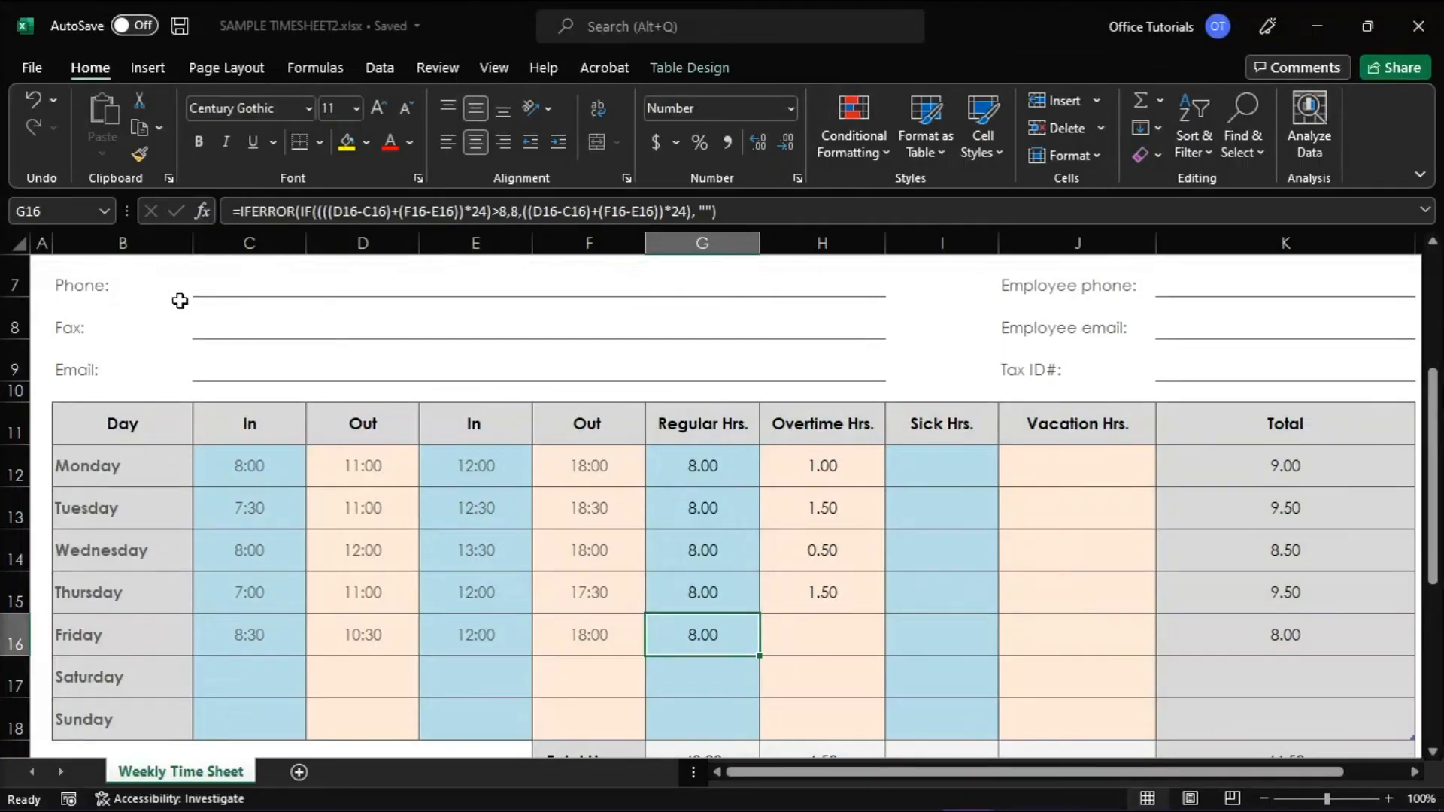
{"action": "left_click", "coordinate": [860, 790]}
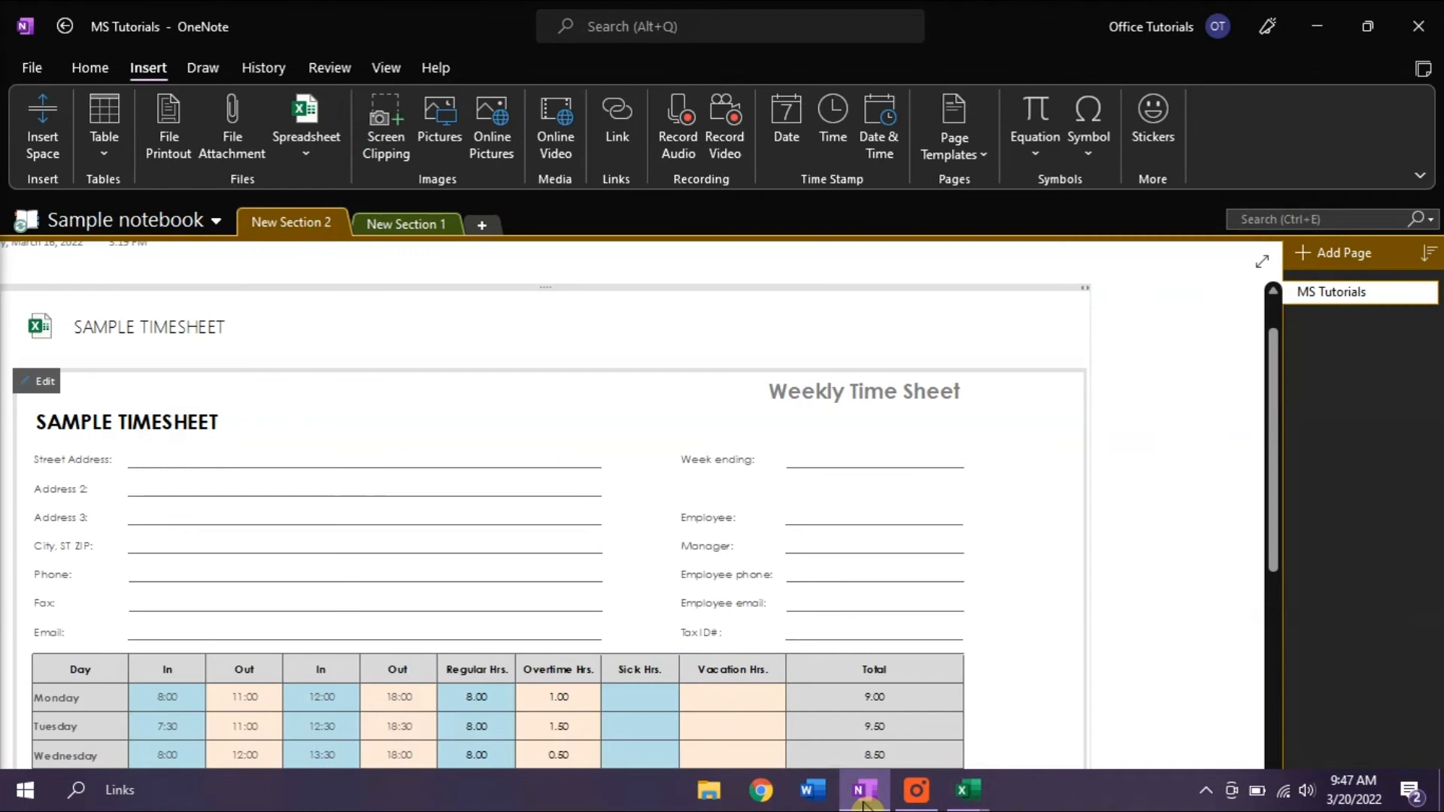
{"action": "scroll", "scroll_direction": "down", "scroll_amount": 3}
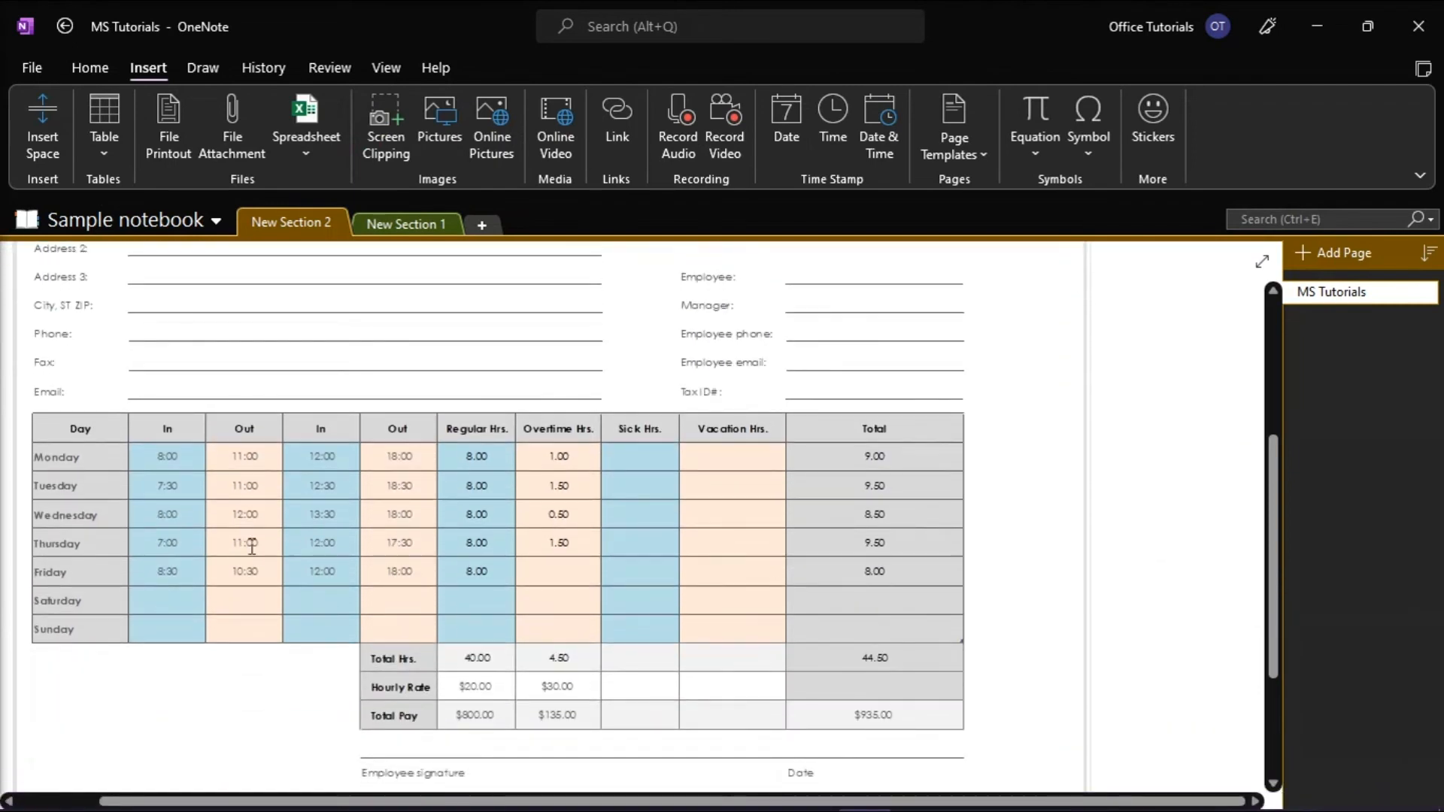